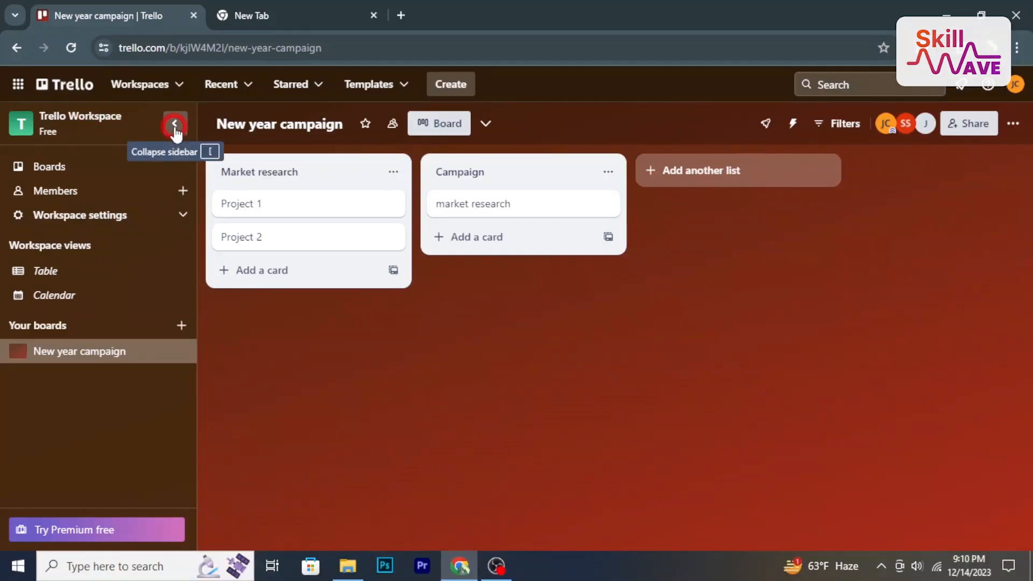
Step: Reach the Change background options from the New year campaign board's menu
{"action": "left_click", "coordinate": [174, 125]}
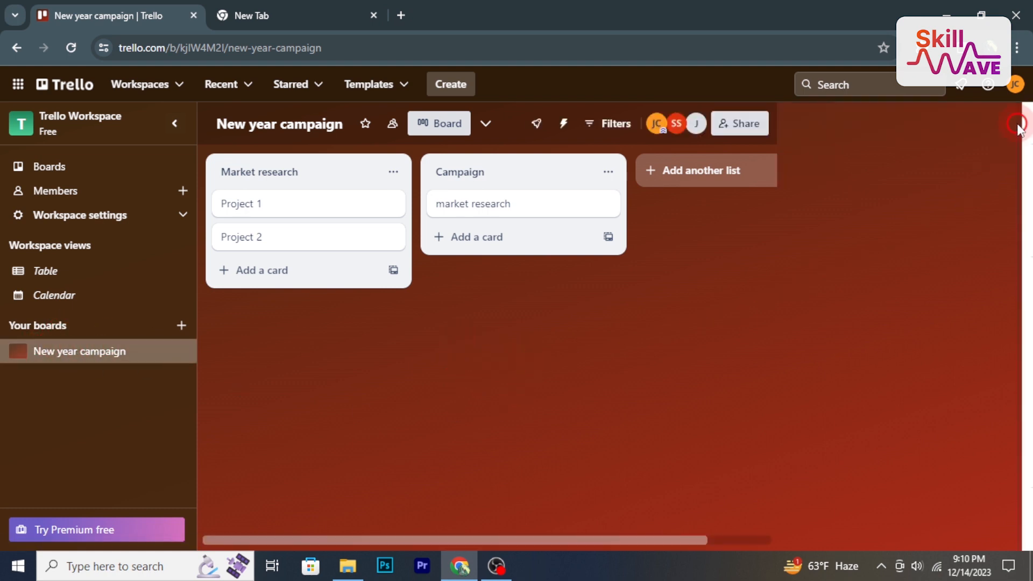
{"action": "left_click", "coordinate": [1018, 125]}
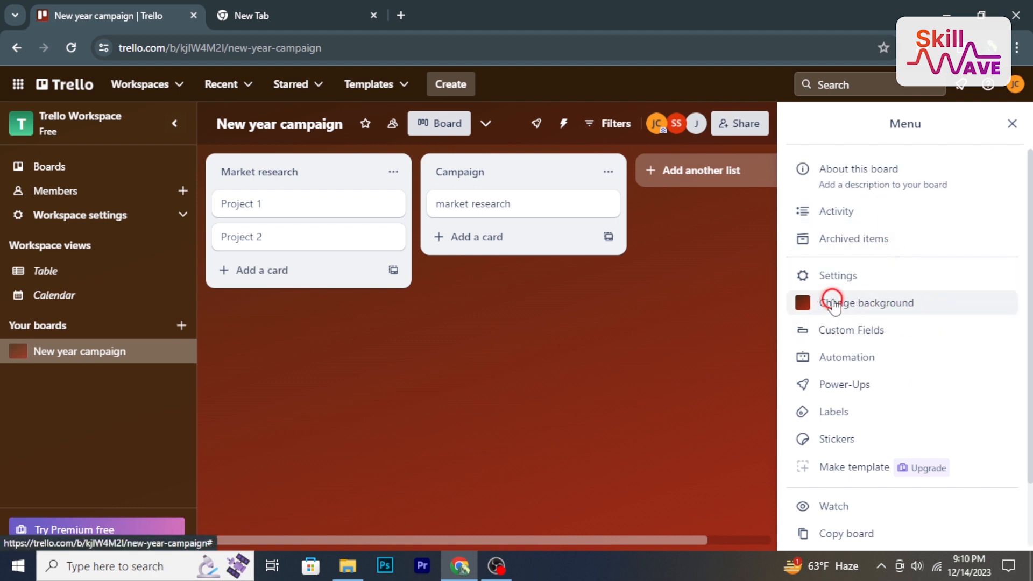
{"action": "left_click", "coordinate": [867, 302]}
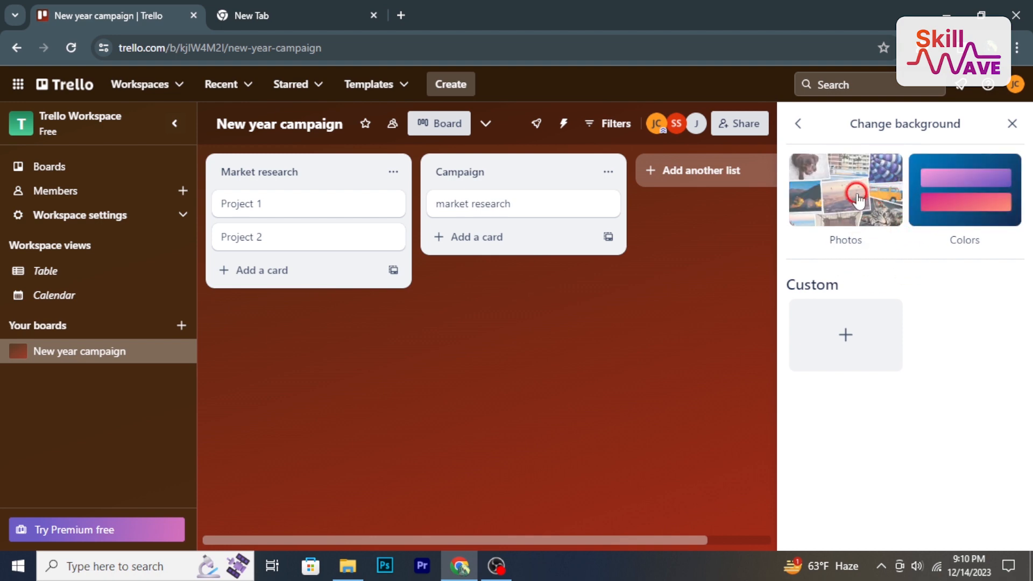
Step: Browse the Unsplash Photos gallery and apply the snowy mountain forest photo as the background
{"action": "left_click", "coordinate": [845, 190]}
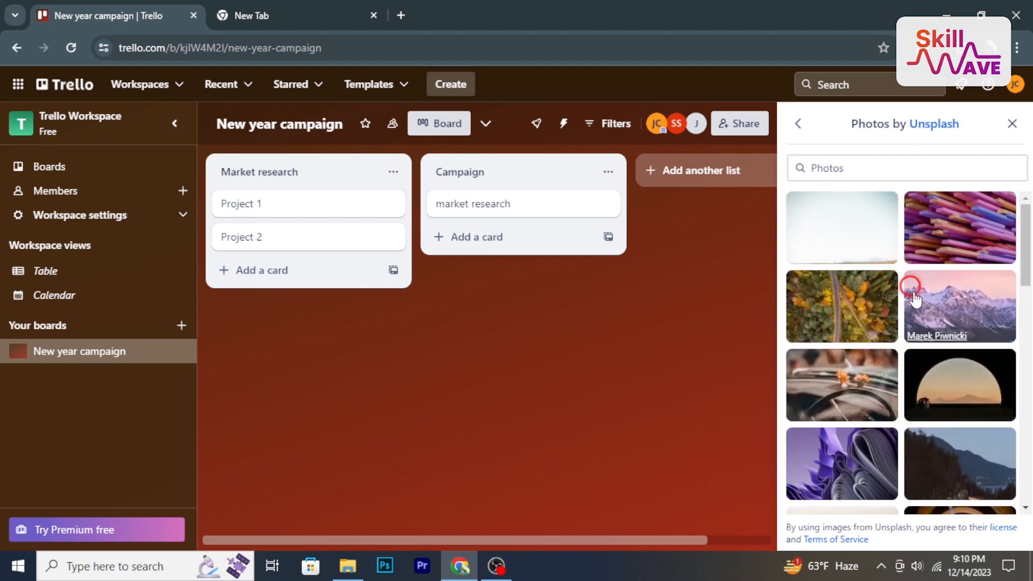
{"action": "scroll", "scroll_direction": "down", "scroll_amount": 3}
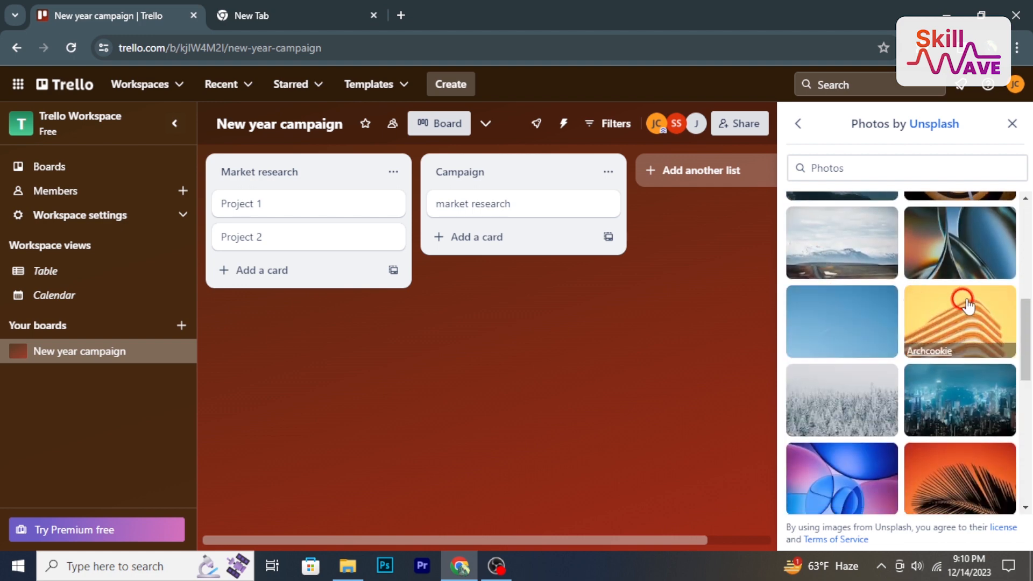
{"action": "scroll", "scroll_direction": "down", "scroll_amount": 3}
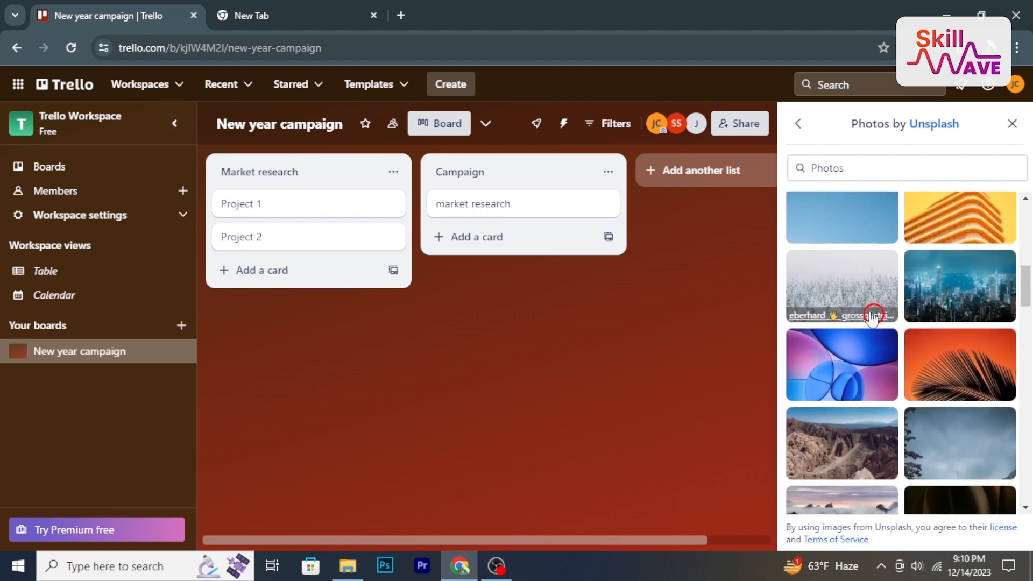
{"action": "scroll", "scroll_direction": "down", "scroll_amount": 3}
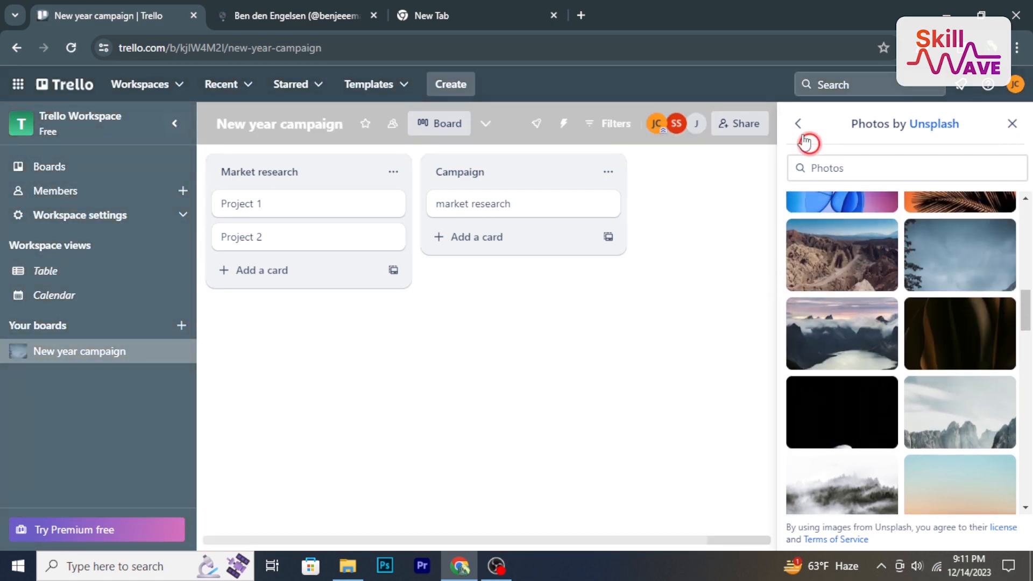
Step: Look at the custom upload option and the Photos gallery again without changing the background
{"action": "left_click", "coordinate": [798, 124]}
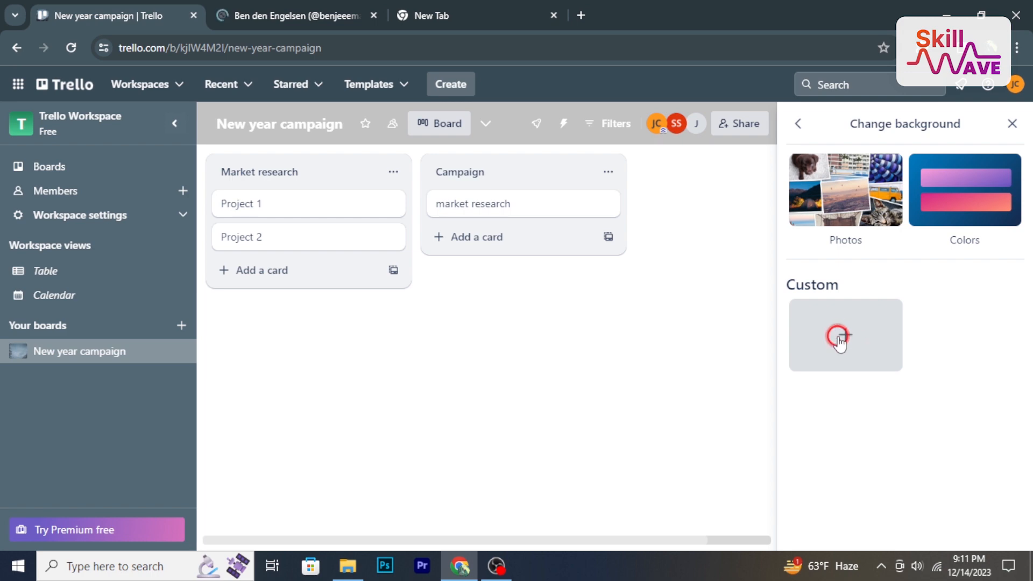
{"action": "left_click", "coordinate": [845, 333]}
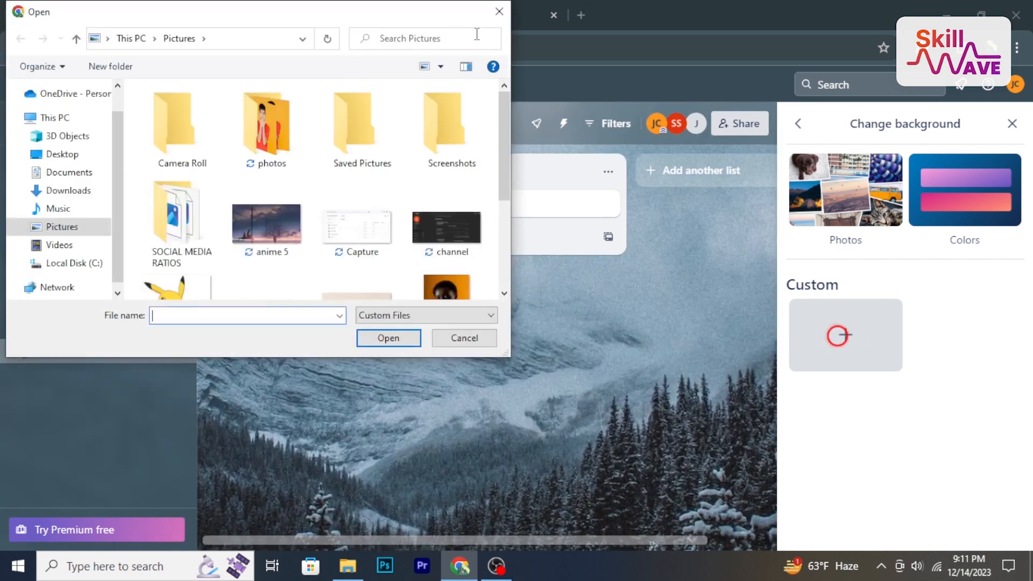
{"action": "left_click", "coordinate": [463, 338]}
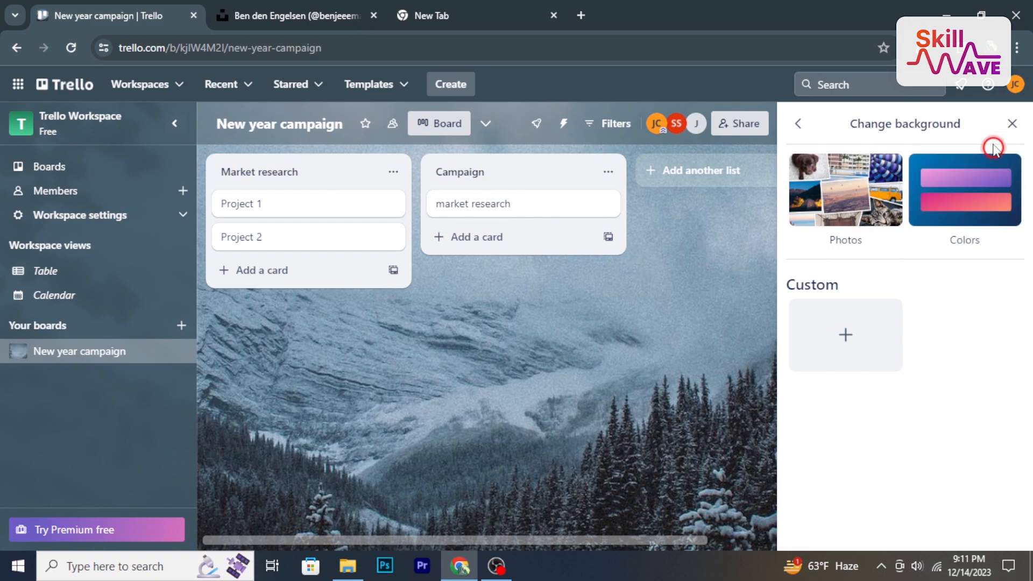
{"action": "left_click", "coordinate": [846, 198]}
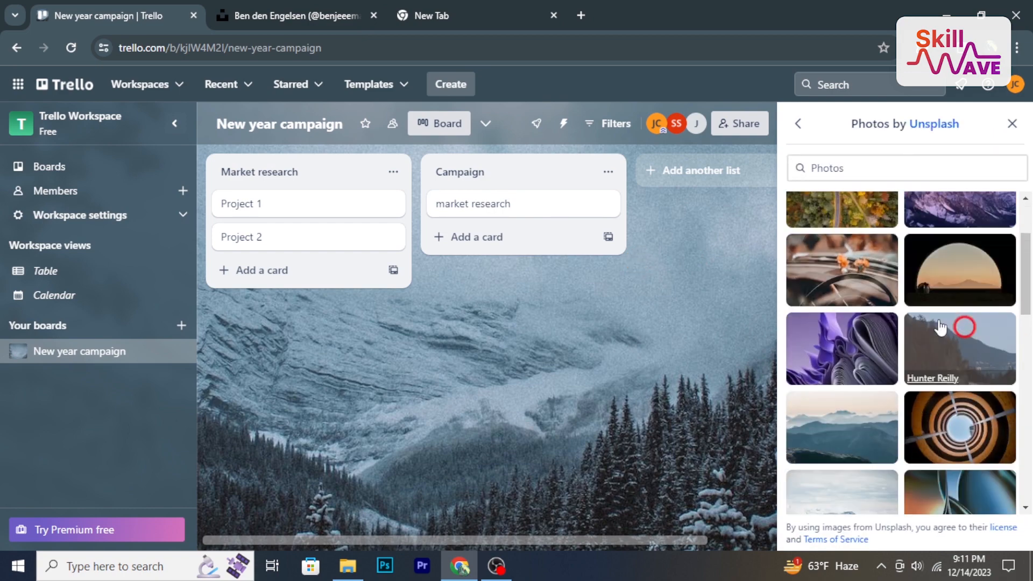
{"action": "scroll", "scroll_direction": "down", "scroll_amount": 3}
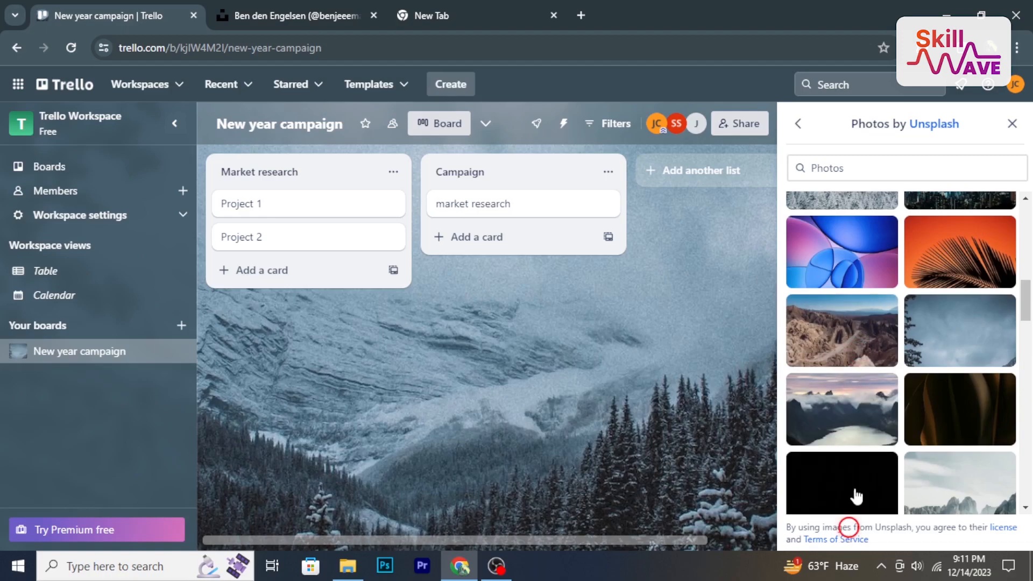